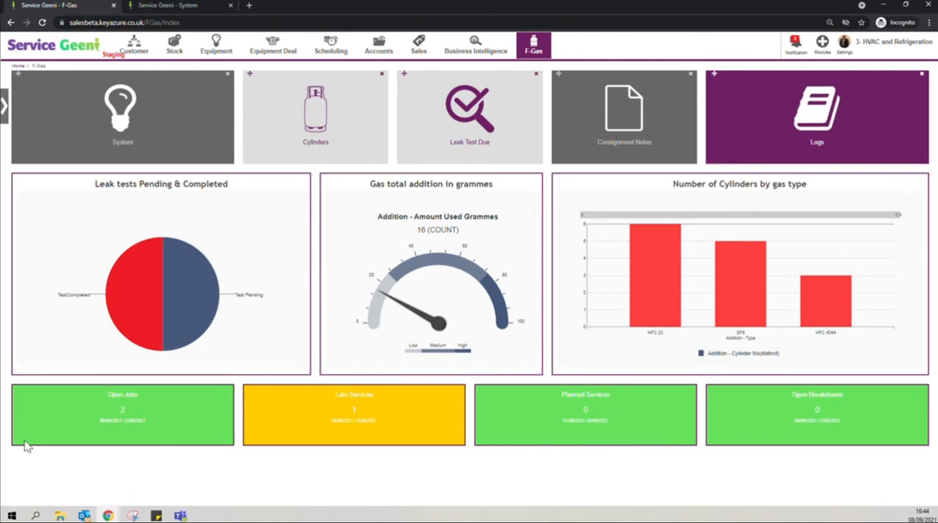
pyautogui.moveTo(531, 426)
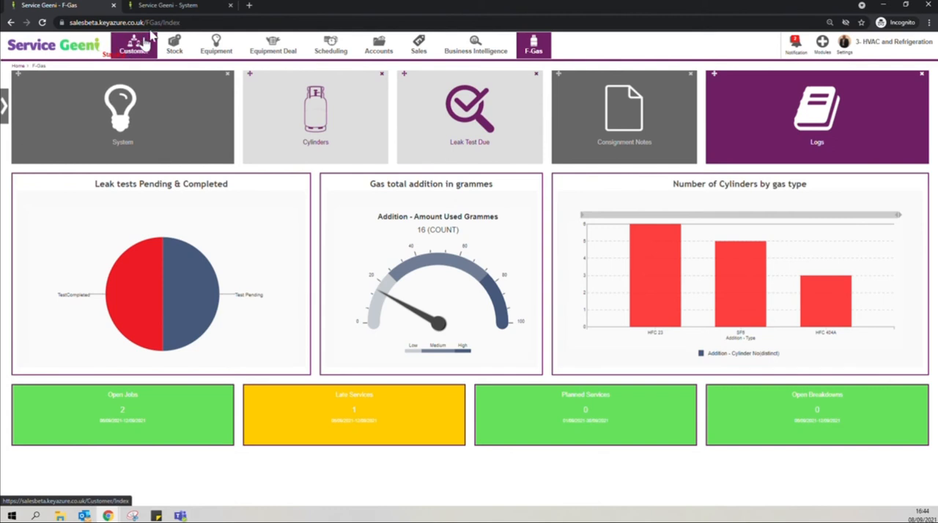
# Switch to the F-Gas System list and expand one system's three sub-component units.
pyautogui.click(122, 114)
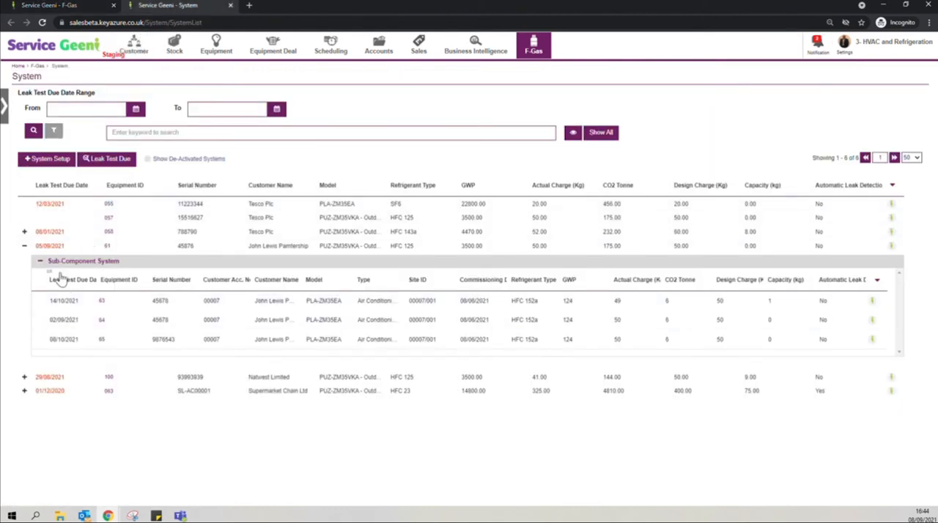
pyautogui.moveTo(766, 252)
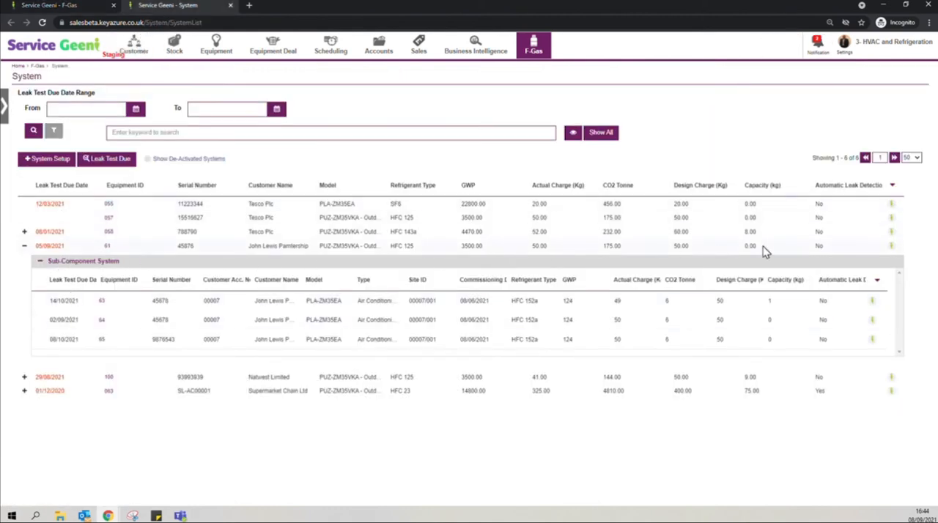
pyautogui.moveTo(45, 160)
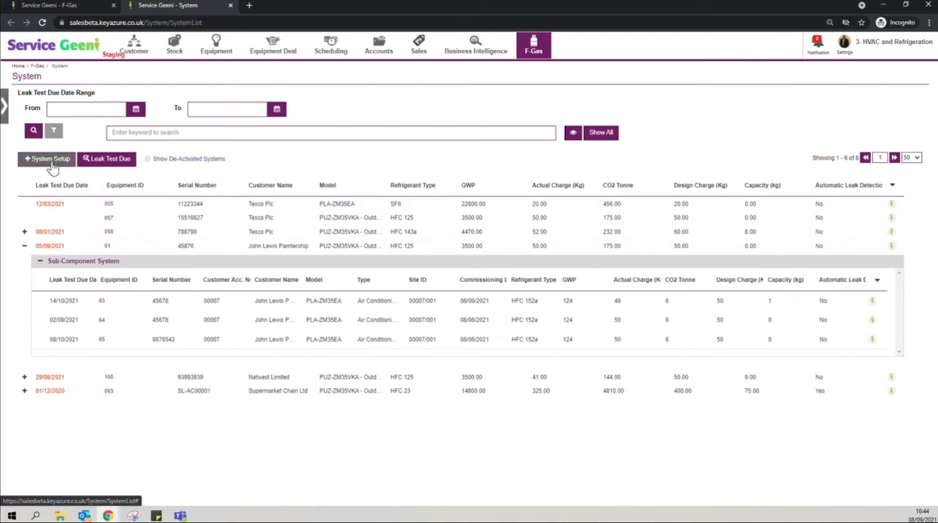
pyautogui.moveTo(117, 165)
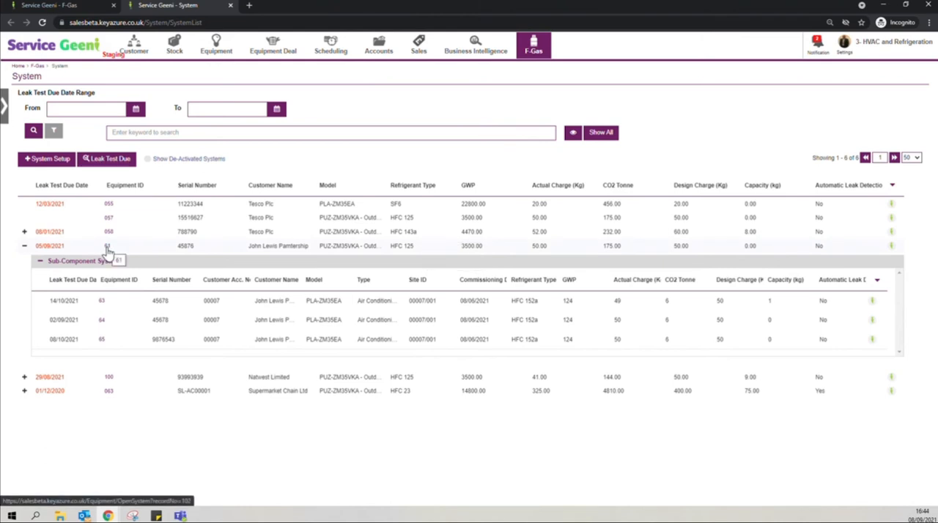
pyautogui.click(108, 245)
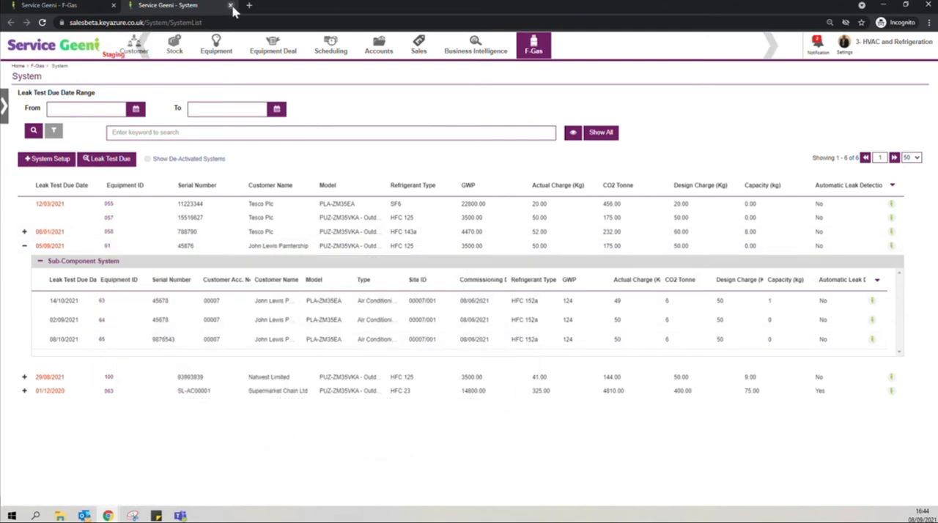
# Open the 14-cylinder Cylinders list in a new tab and browse the refrigerant types.
pyautogui.rightClick(308, 113)
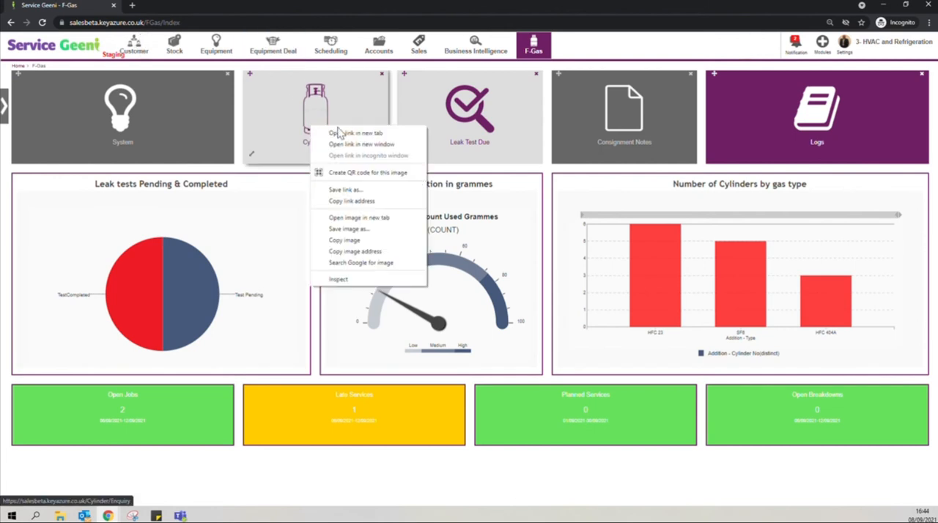
pyautogui.click(354, 133)
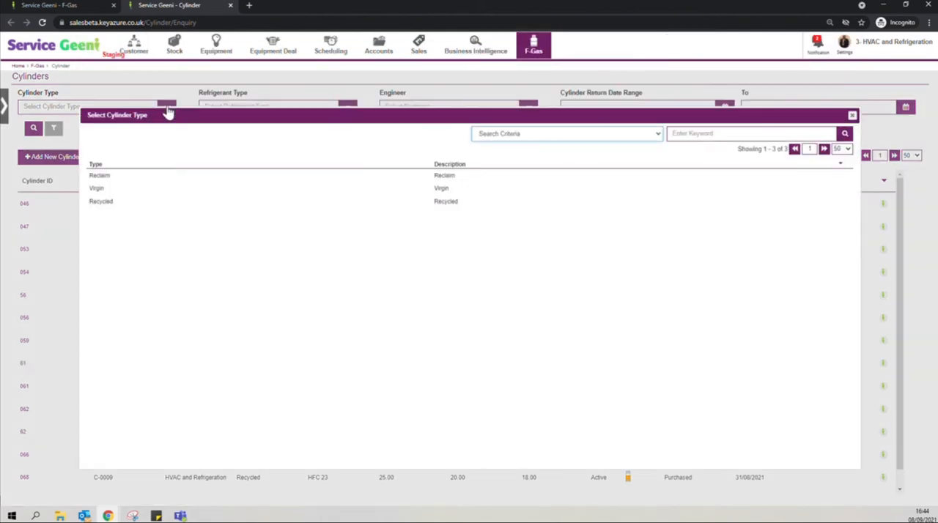
pyautogui.click(851, 115)
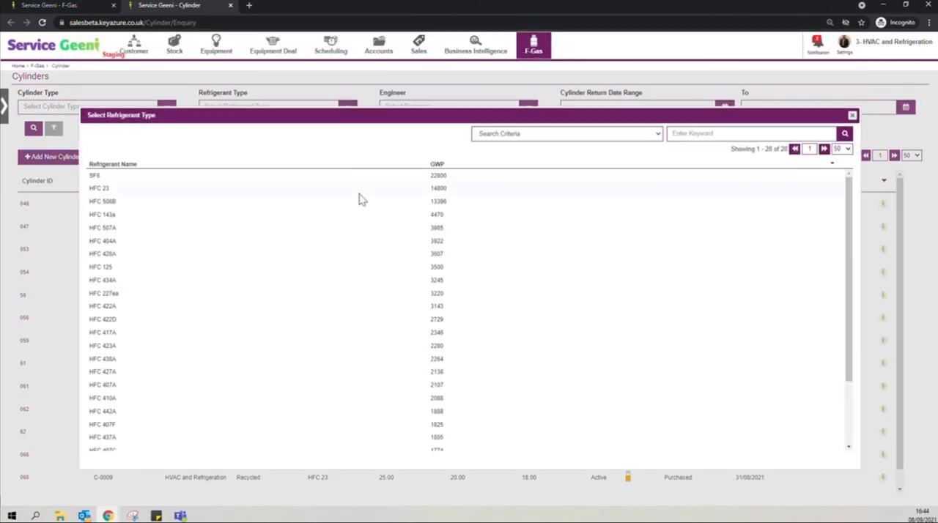
pyautogui.scroll(-3)
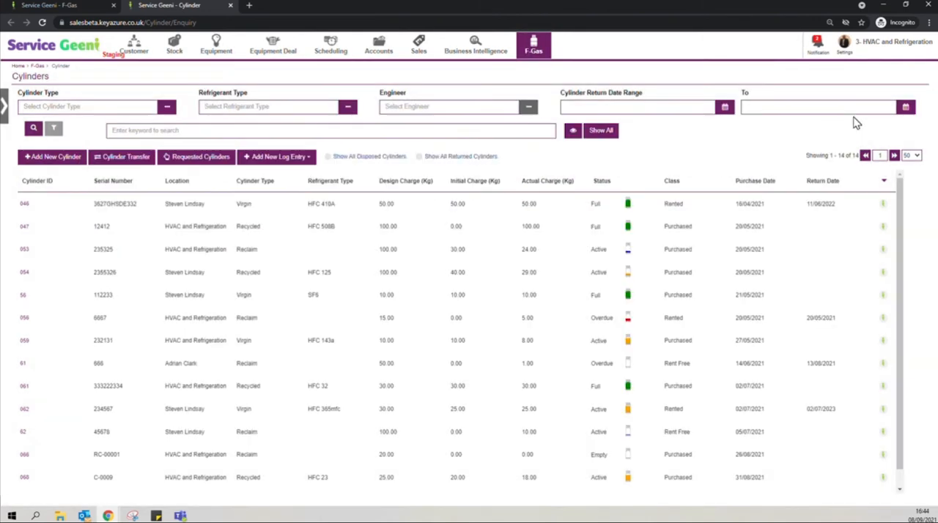
pyautogui.moveTo(856, 122)
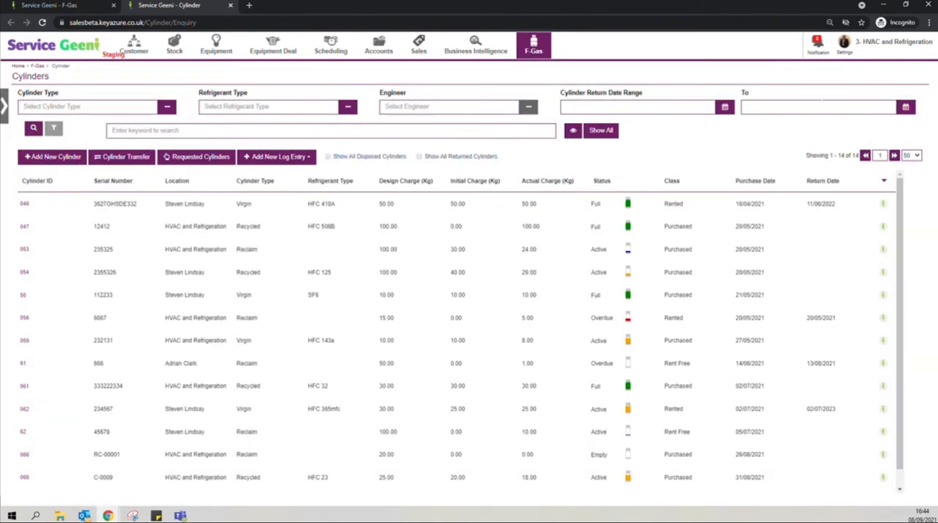
pyautogui.moveTo(53, 165)
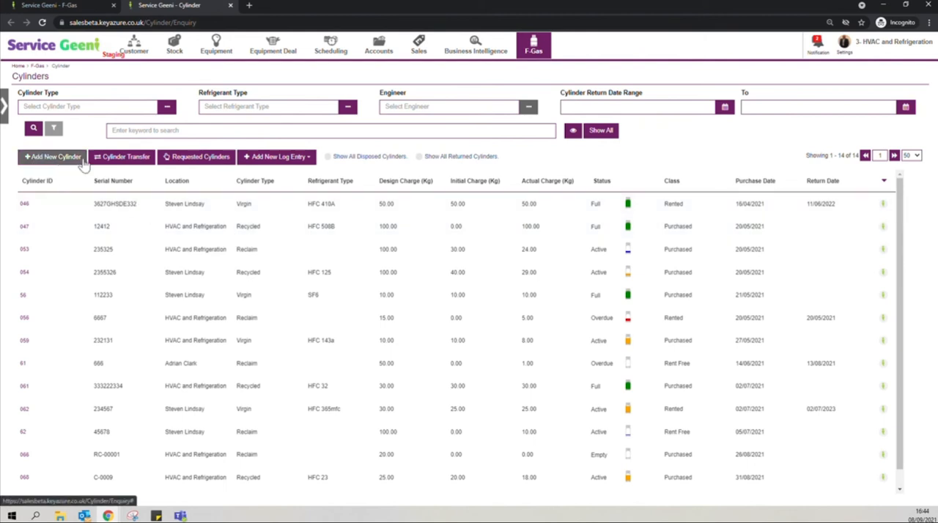
# Start a new cylinder form, dismiss it unsaved, and view cylinder 054's details.
pyautogui.click(47, 156)
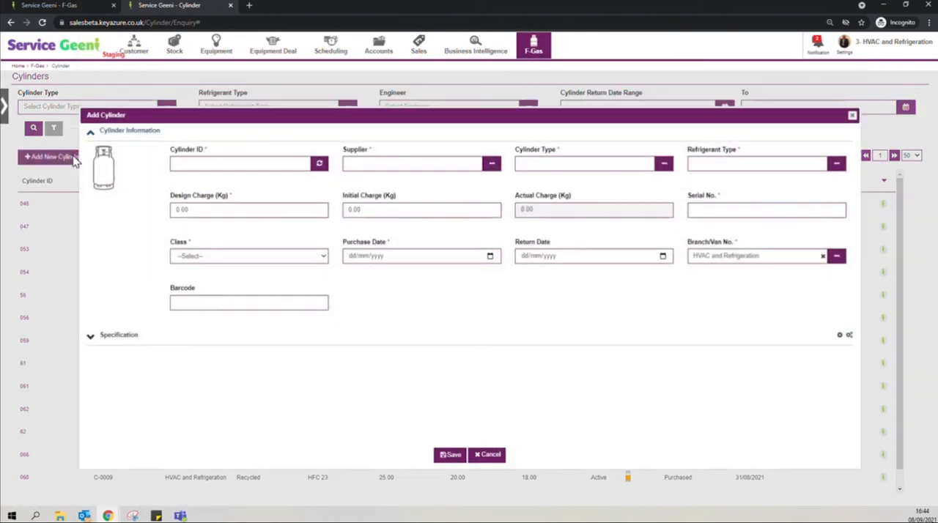
pyautogui.moveTo(852, 116)
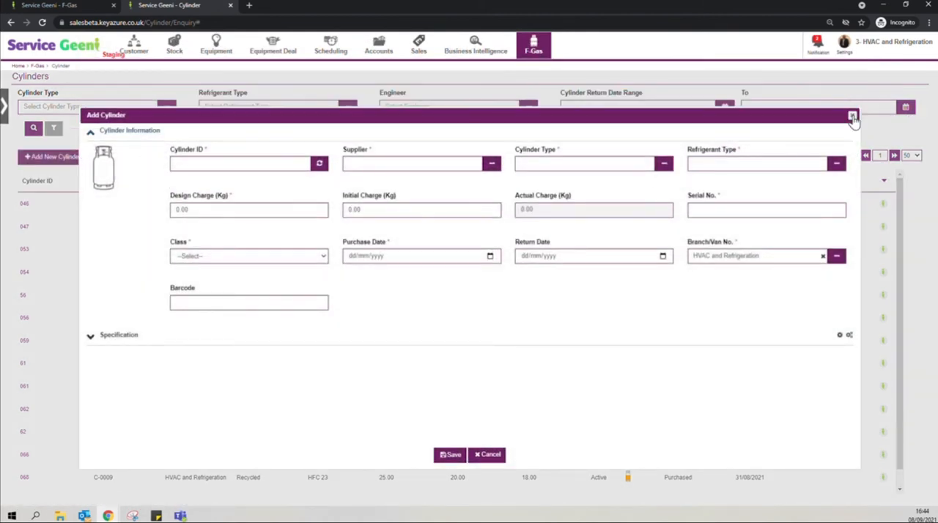
pyautogui.click(852, 117)
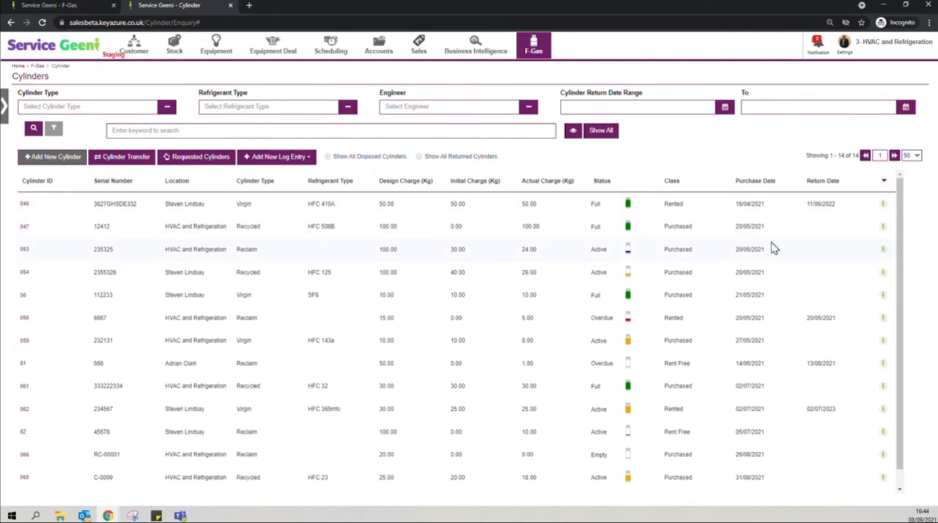
pyautogui.moveTo(23, 273)
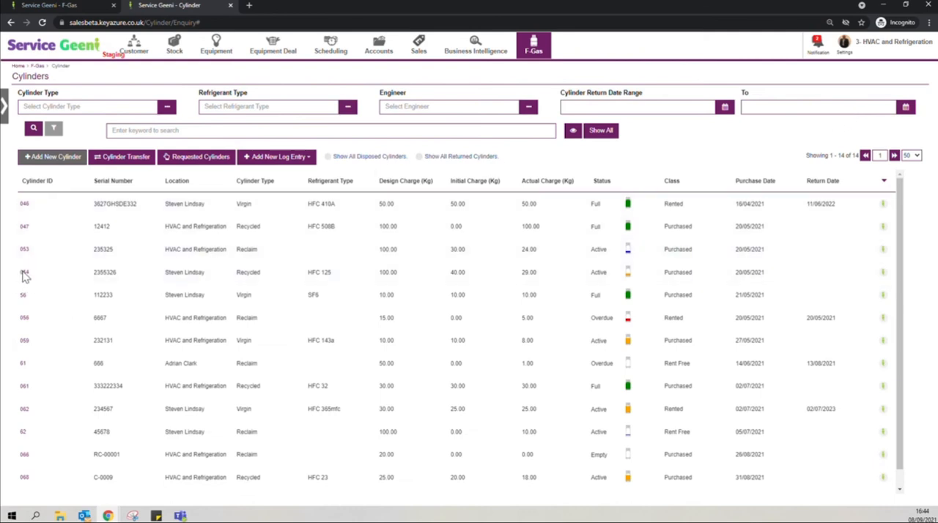
pyautogui.moveTo(25, 272)
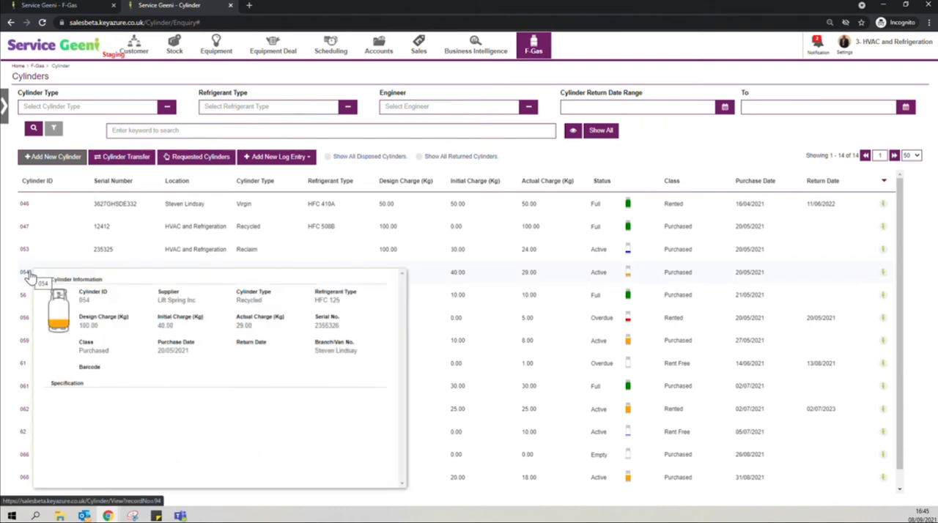
pyautogui.click(26, 272)
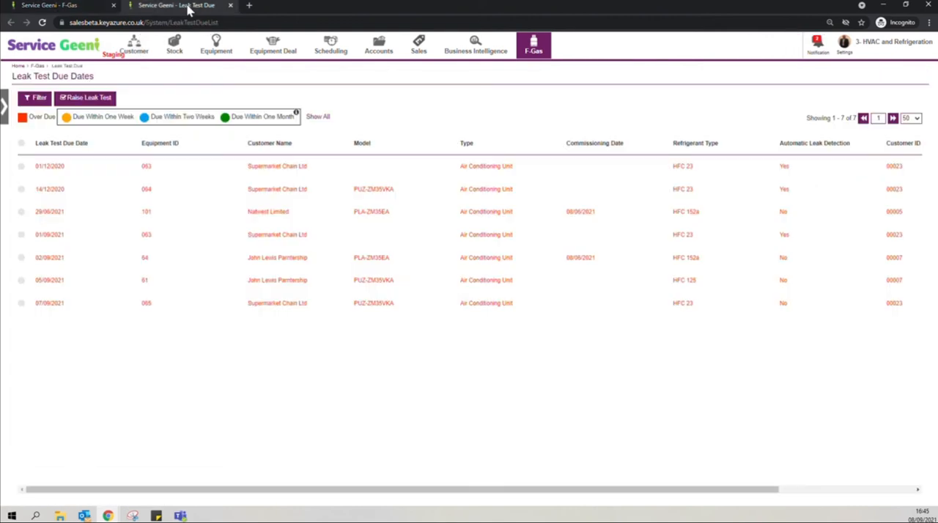
pyautogui.moveTo(76, 125)
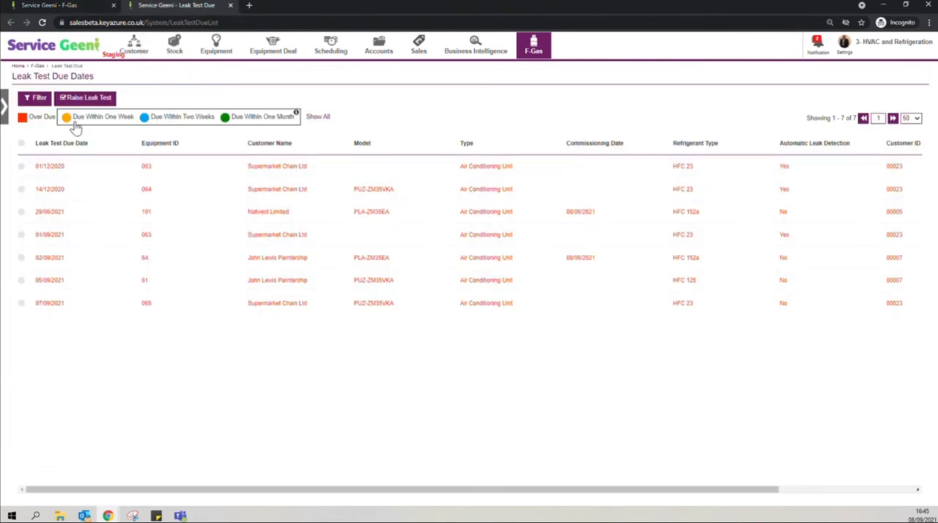
pyautogui.moveTo(252, 120)
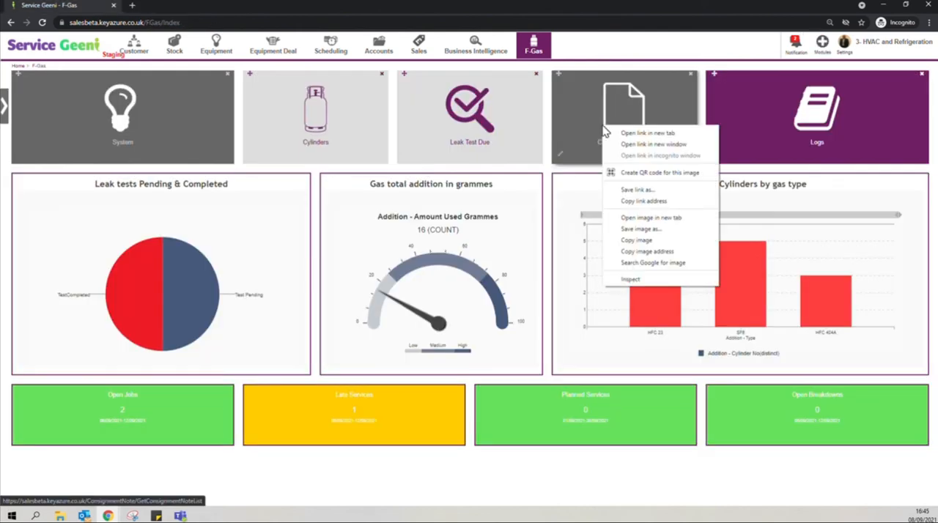
# Open the five-note Consignment Note list in a new tab and print note 001.
pyautogui.click(647, 133)
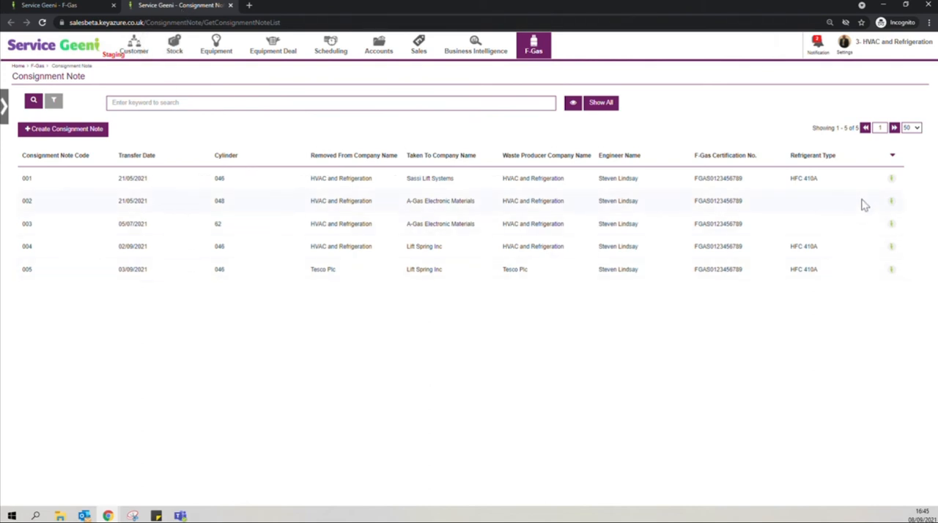
pyautogui.moveTo(892, 181)
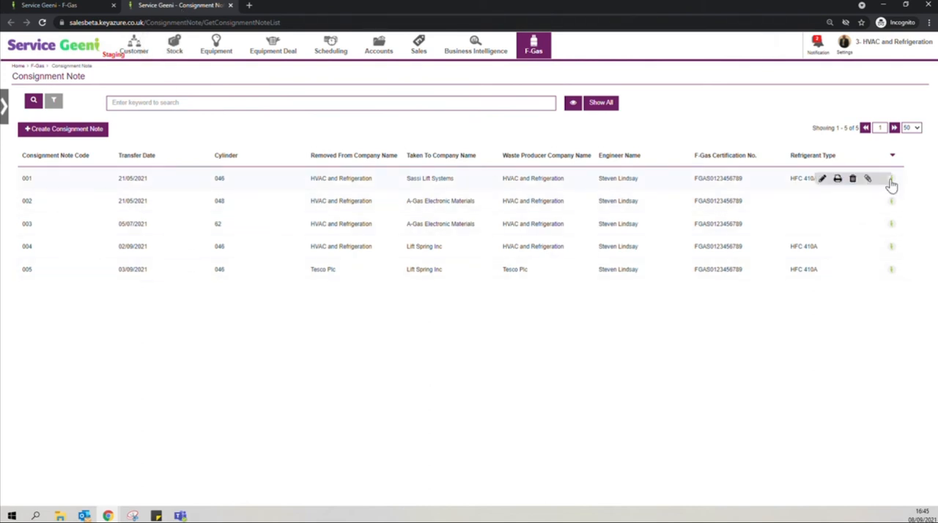
pyautogui.moveTo(836, 179)
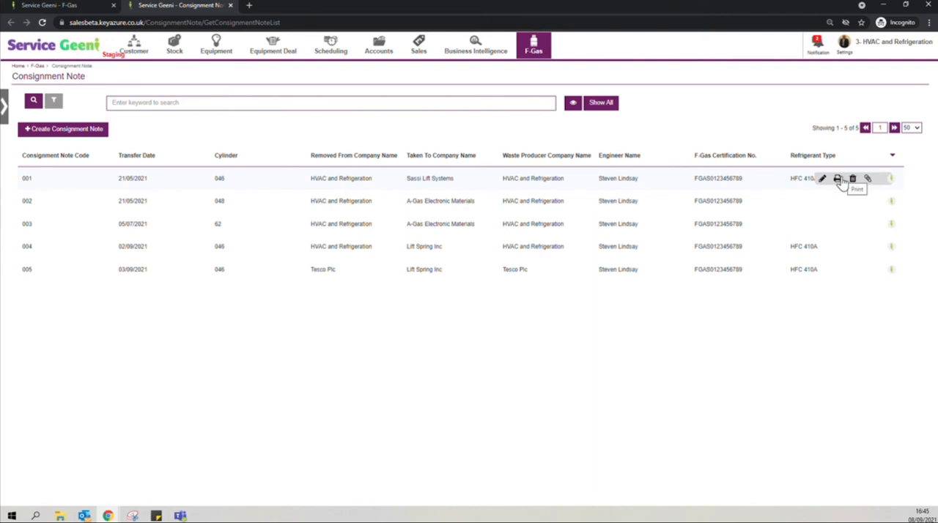
pyautogui.click(841, 178)
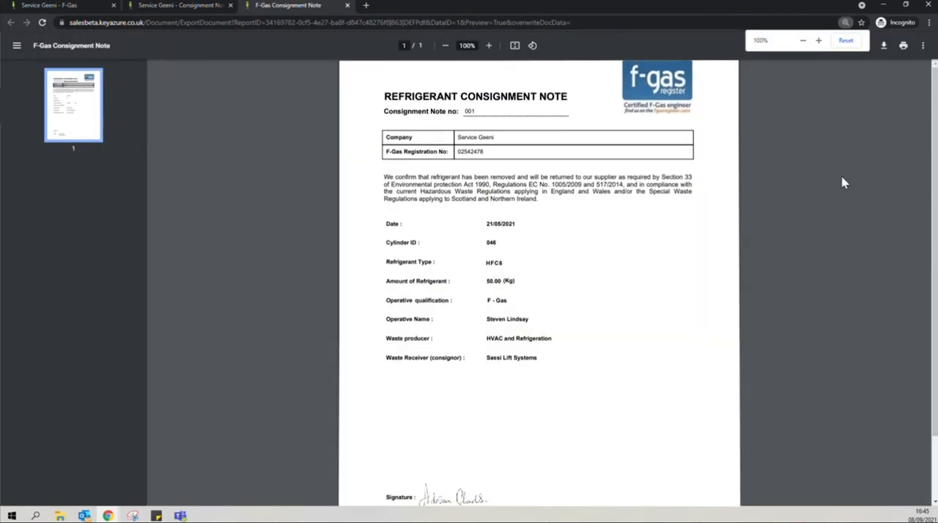
# Scroll through the printable consignment note 001 document.
pyautogui.scroll(-3)
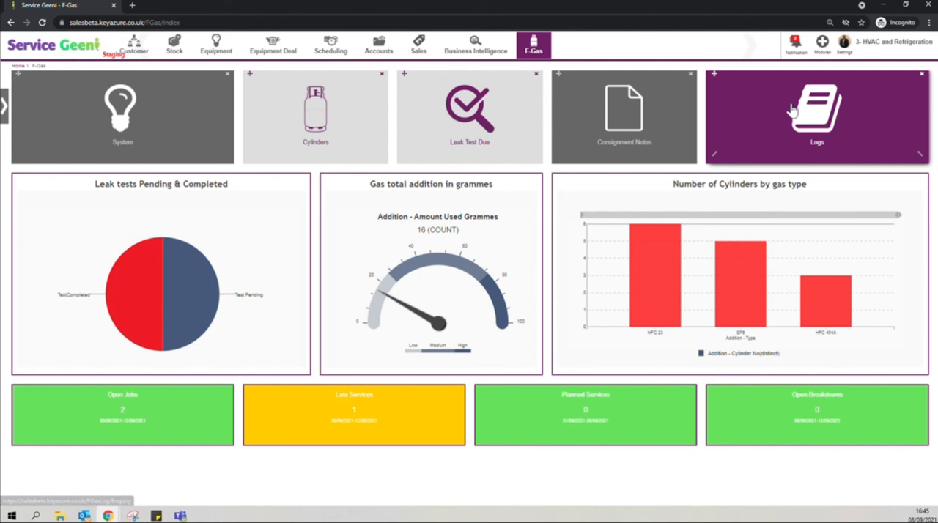
pyautogui.moveTo(809, 113)
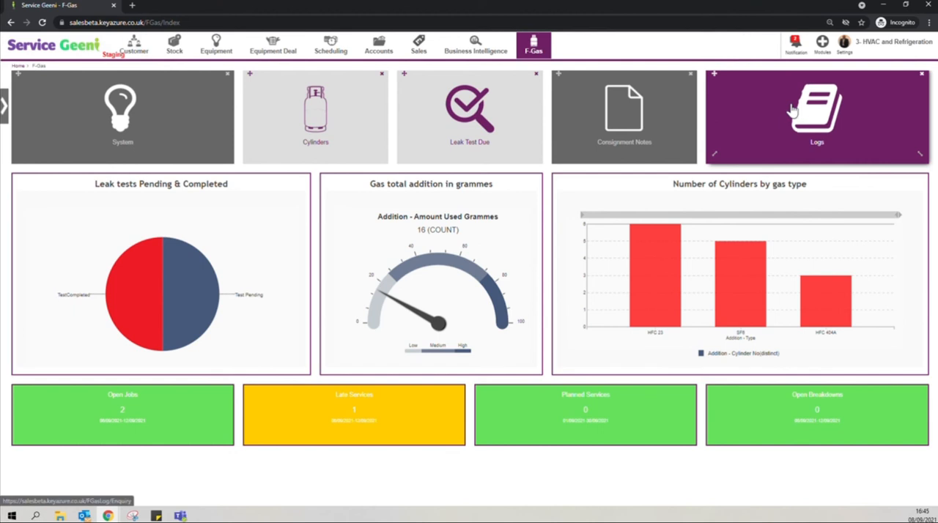
# Open the 53-entry F-Gas Logs in a new tab and browse the log and refrigerant type choices.
pyautogui.click(816, 113)
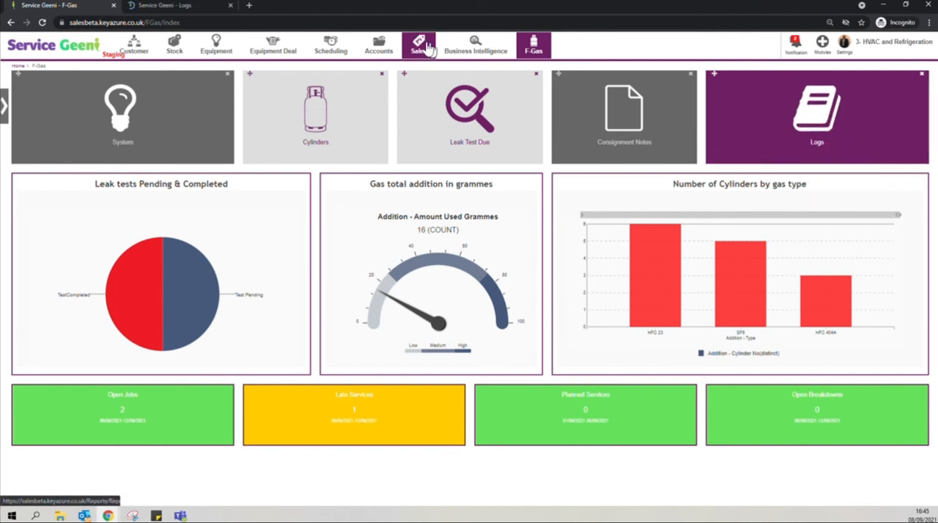
pyautogui.click(817, 114)
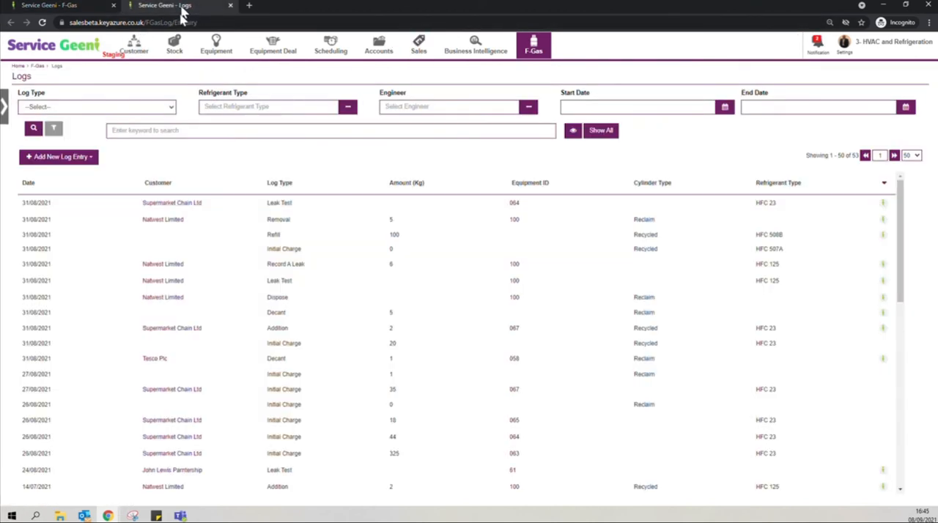
pyautogui.click(95, 107)
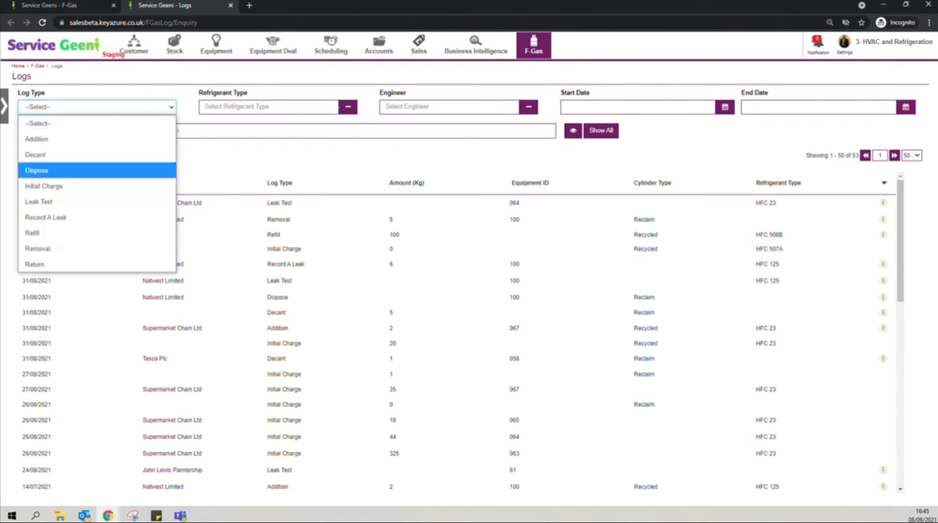
pyautogui.click(346, 106)
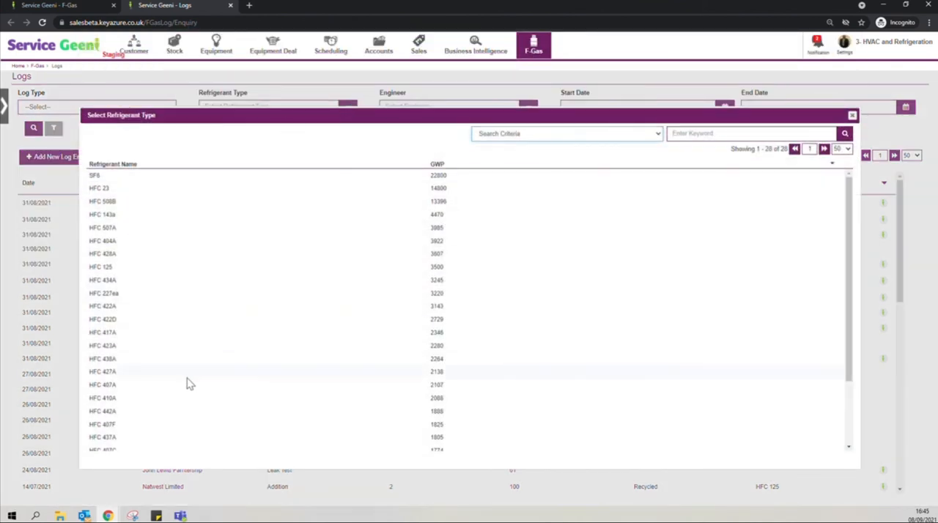
pyautogui.scroll(-3)
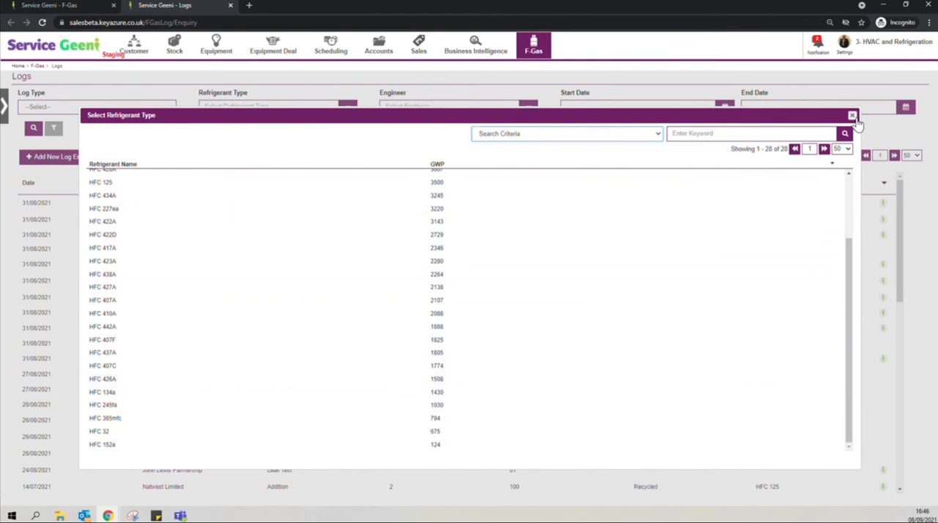
pyautogui.click(853, 115)
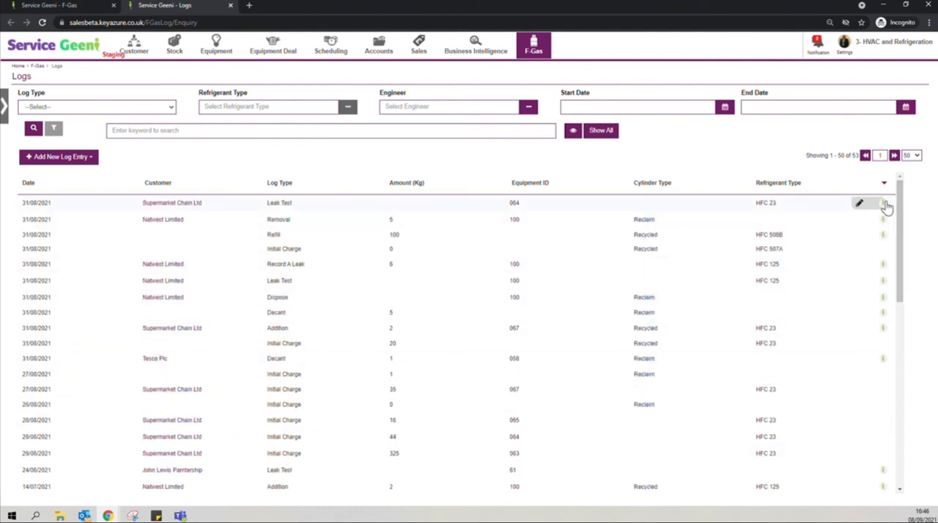
pyautogui.moveTo(459, 92)
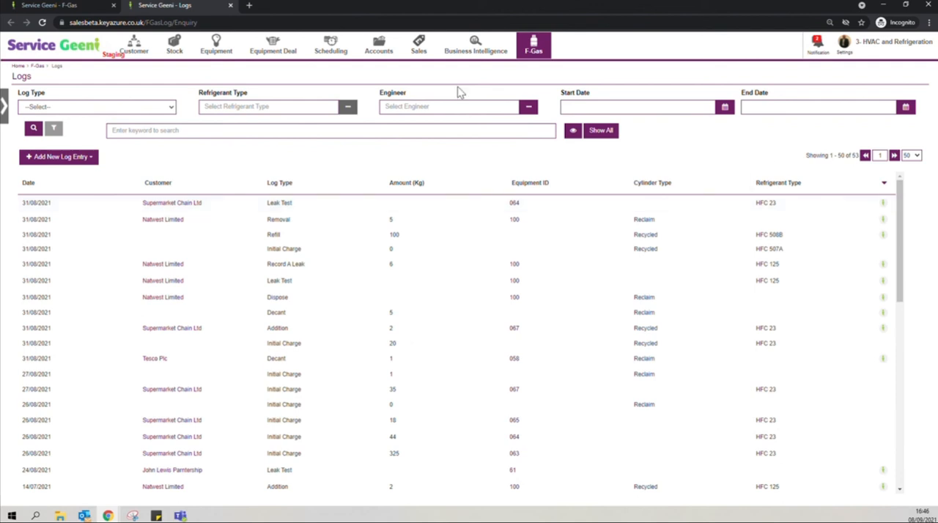